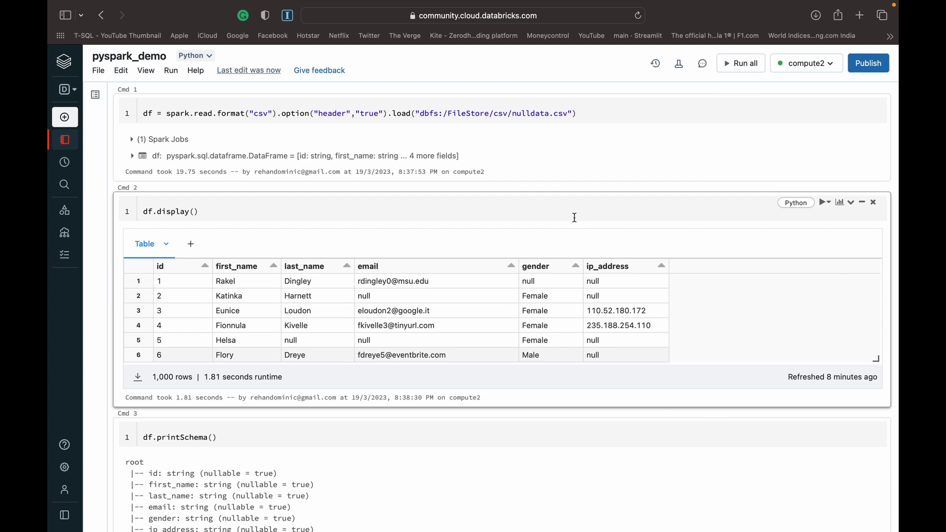
Step: Scroll to Cmd 4 showing the df.na.fill(value="0") output table with zeros replacing nulls
{"action": "left_click", "coordinate": [588, 113]}
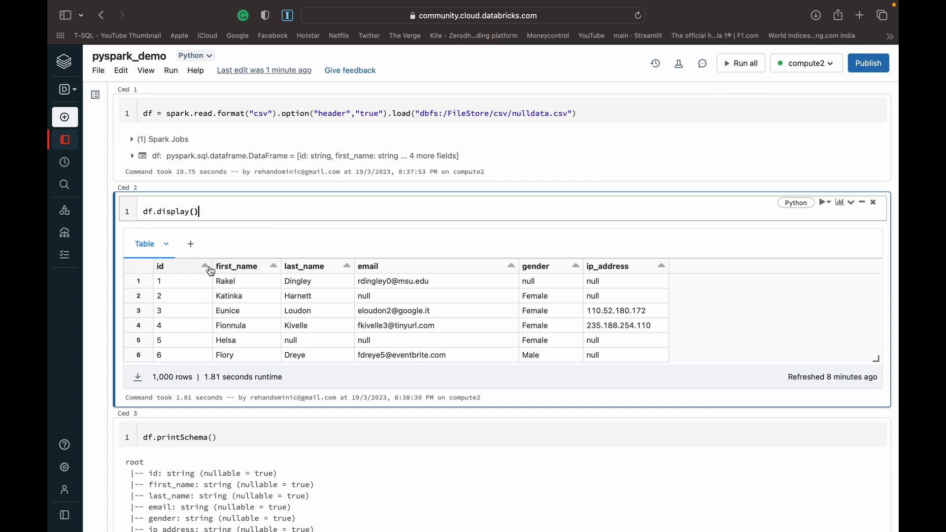
{"action": "mouse_move", "coordinate": [584, 248]}
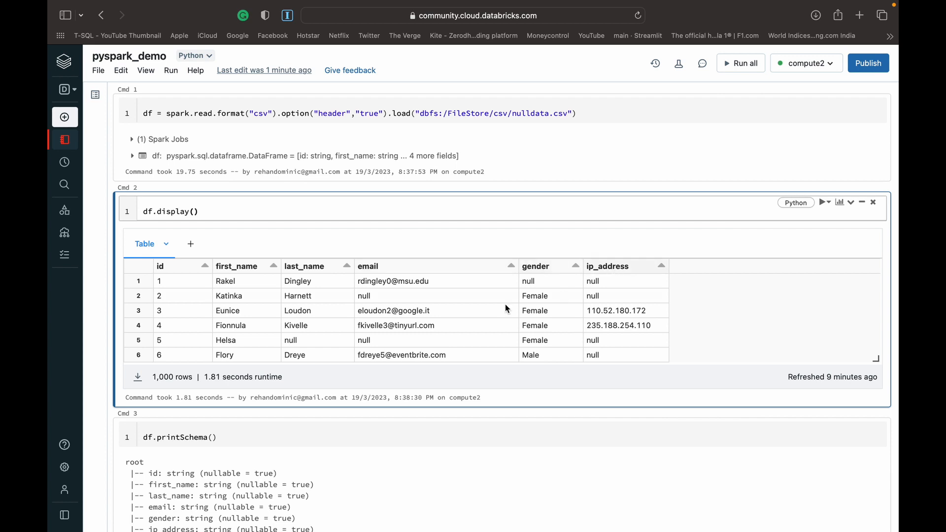
{"action": "mouse_move", "coordinate": [357, 314]}
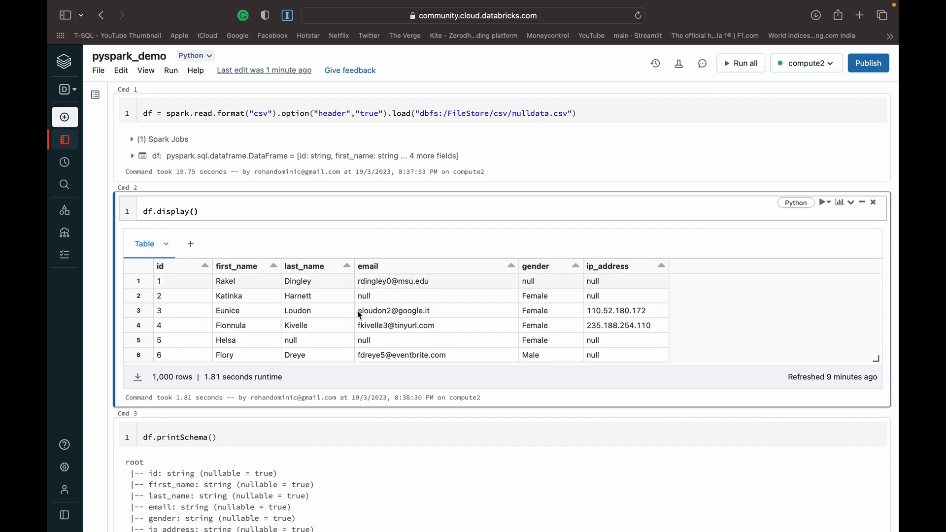
{"action": "mouse_move", "coordinate": [408, 325]}
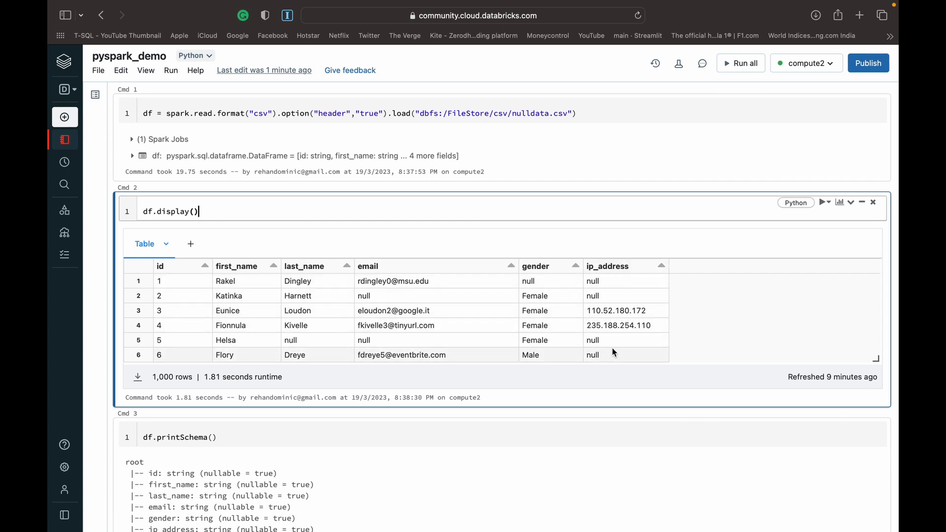
{"action": "mouse_move", "coordinate": [371, 497]}
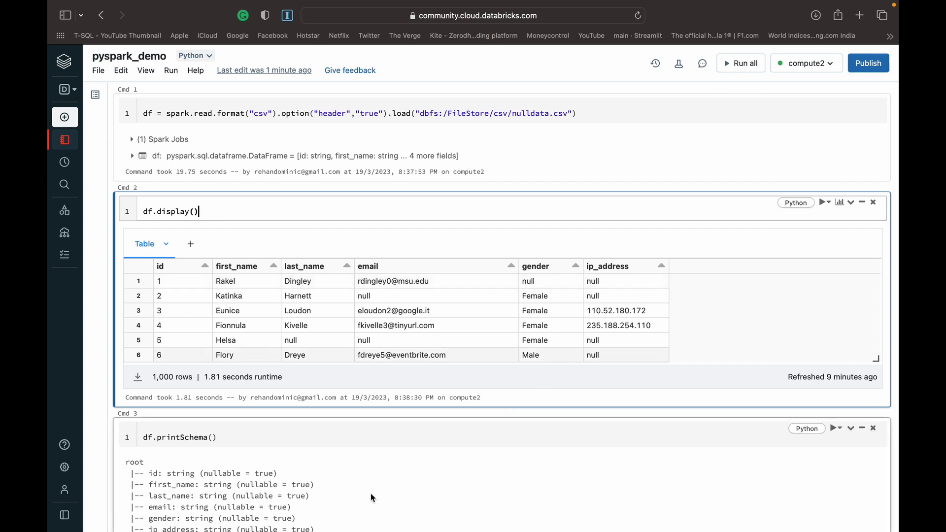
{"action": "scroll", "scroll_direction": "down", "scroll_amount": 3}
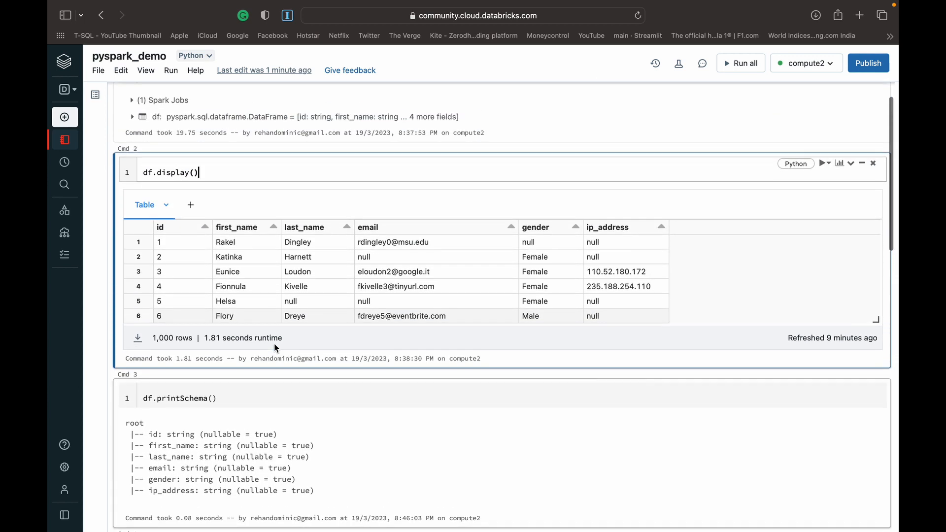
{"action": "scroll", "scroll_direction": "down", "scroll_amount": 3}
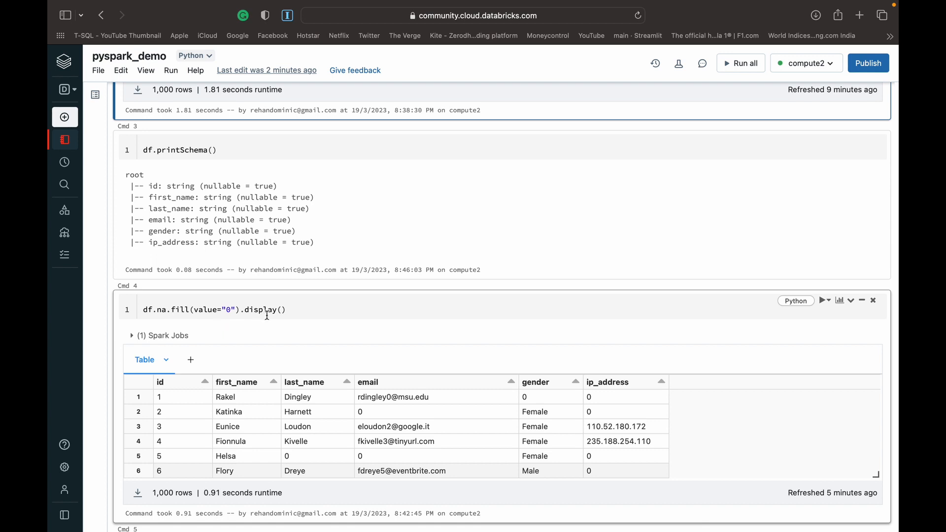
{"action": "mouse_move", "coordinate": [270, 343]}
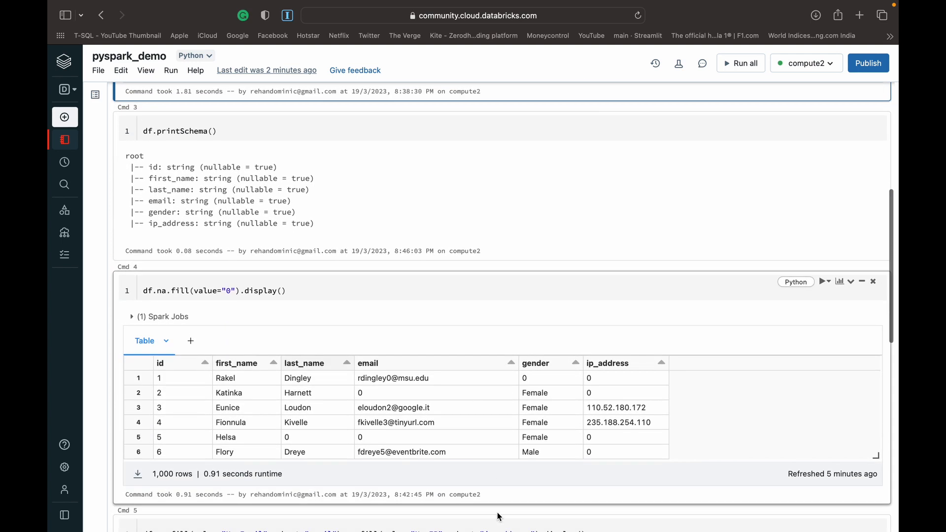
{"action": "mouse_move", "coordinate": [413, 393]}
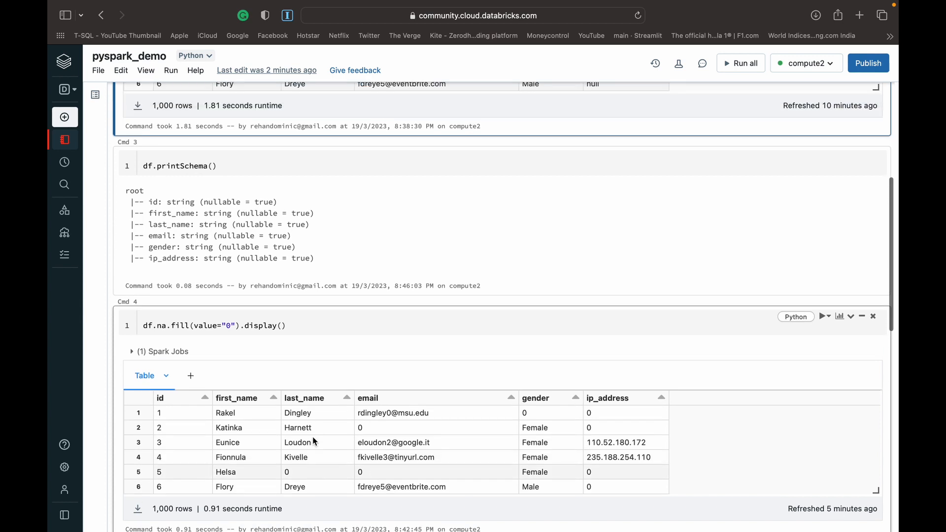
{"action": "left_click", "coordinate": [241, 174]}
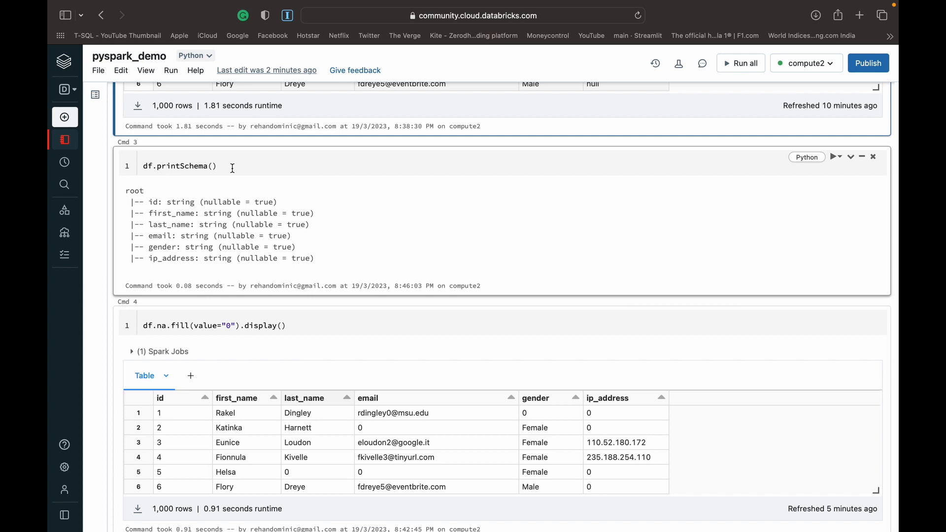
{"action": "mouse_move", "coordinate": [193, 201]}
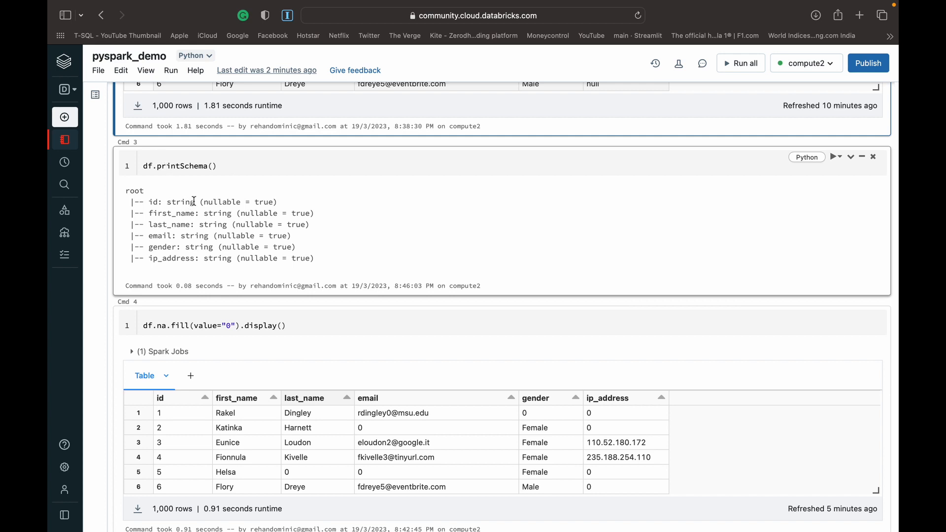
{"action": "mouse_move", "coordinate": [225, 270]}
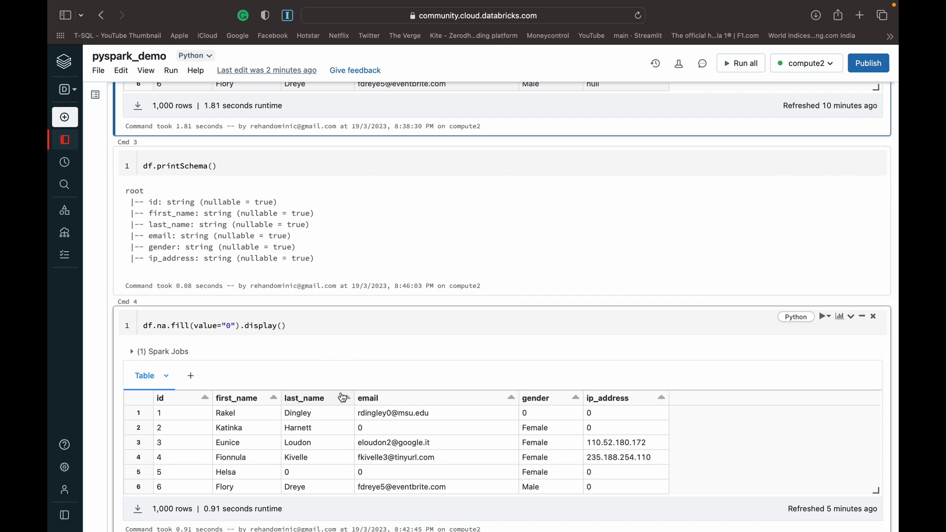
{"action": "mouse_move", "coordinate": [238, 351]}
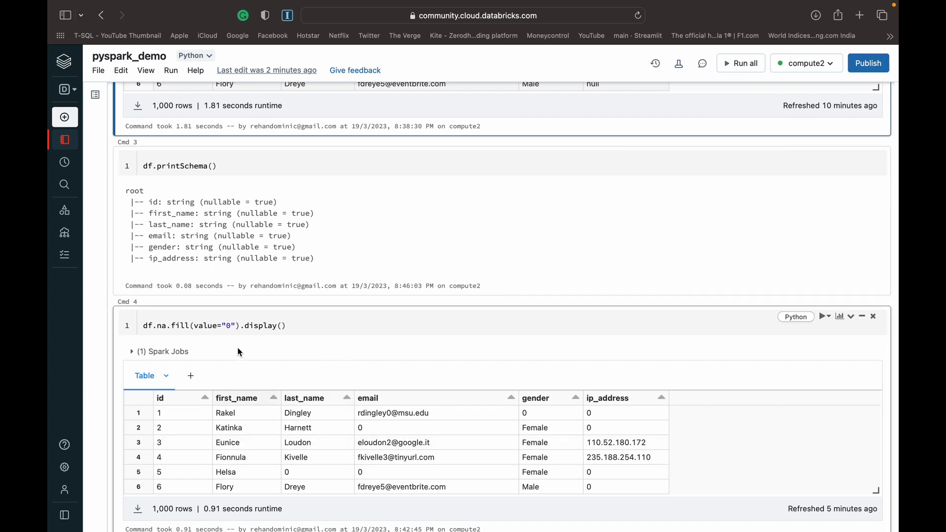
{"action": "mouse_move", "coordinate": [296, 404]}
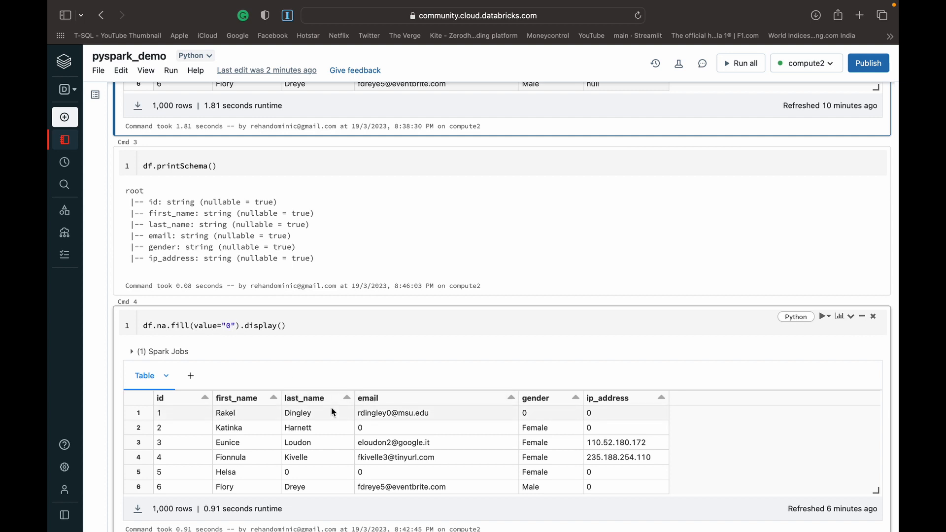
{"action": "mouse_move", "coordinate": [432, 415]}
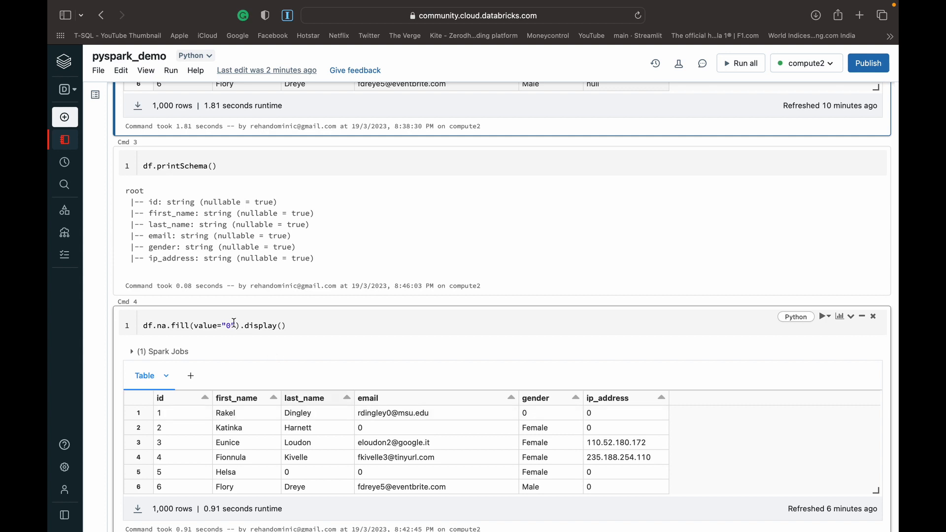
Step: Change the Cmd 4 fill argument to value=="0"
{"action": "left_click", "coordinate": [233, 325]}
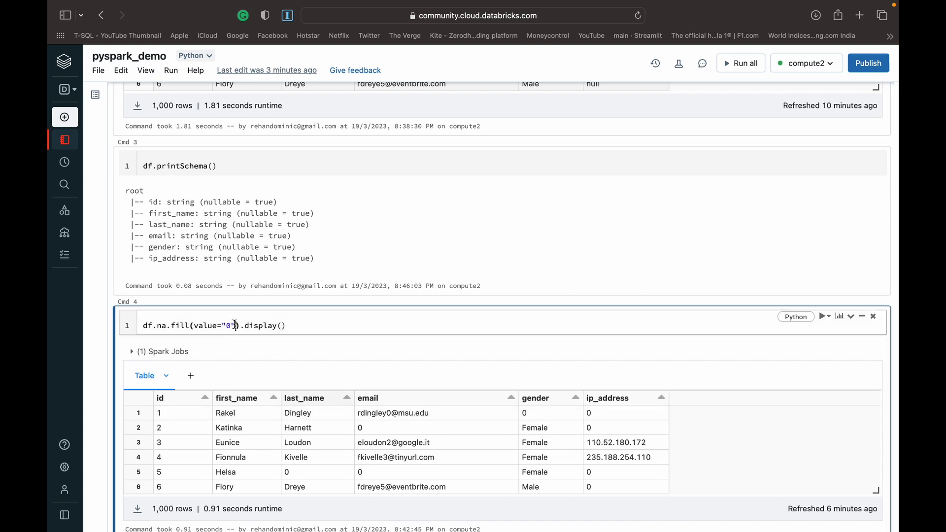
{"action": "key", "text": "BackSpace"}
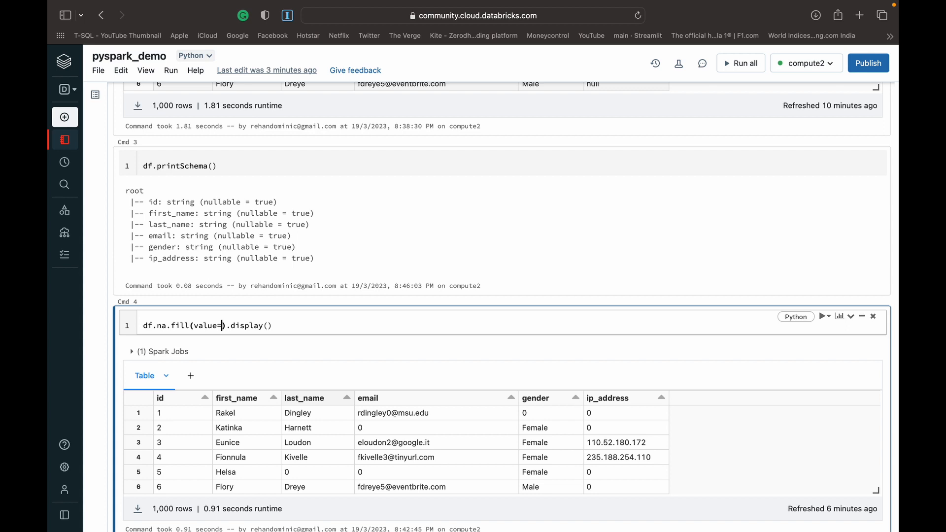
{"action": "type", "text": "="}
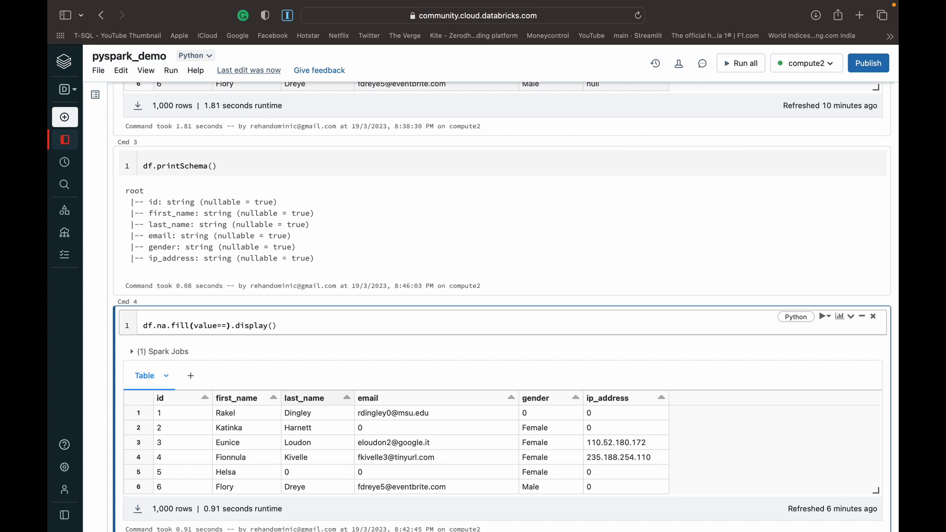
{"action": "type", "text": "\"0\""}
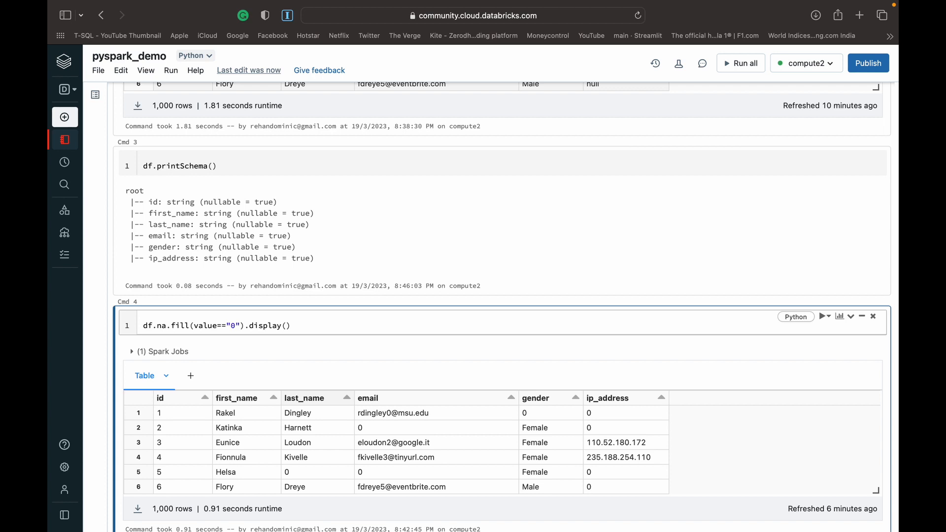
{"action": "scroll", "scroll_direction": "down", "scroll_amount": 3}
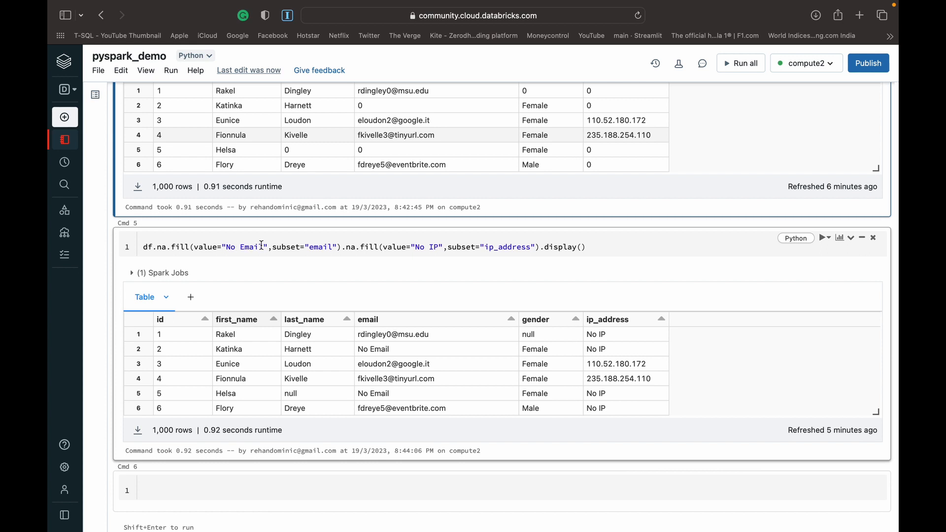
{"action": "mouse_move", "coordinate": [287, 246]}
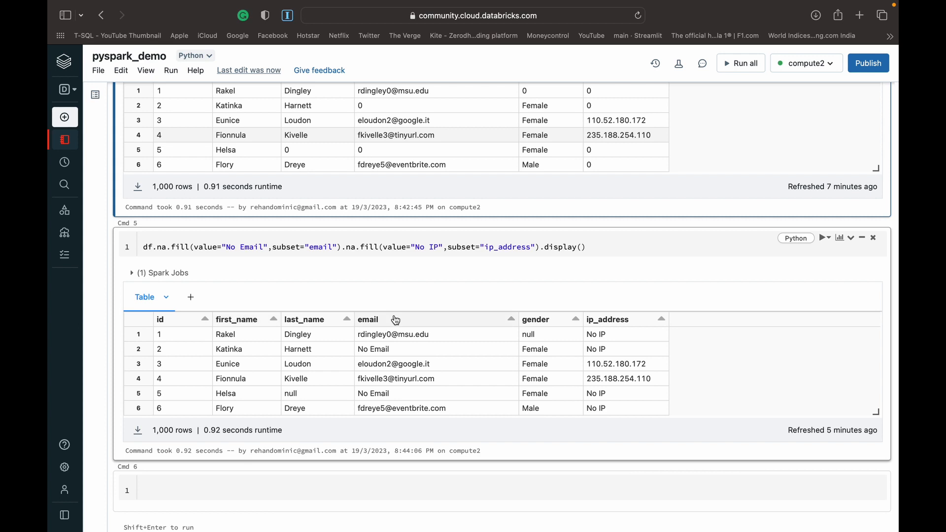
{"action": "mouse_move", "coordinate": [391, 322]}
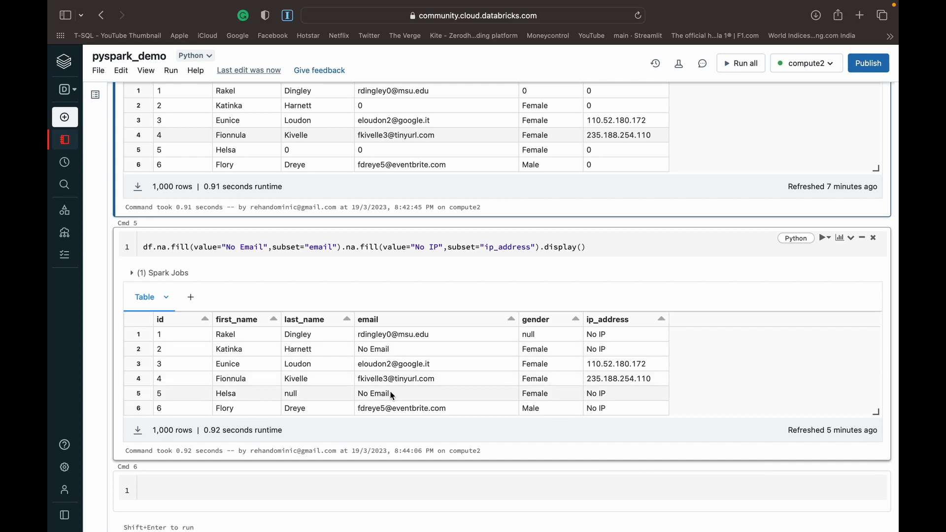
Step: Scroll to Cmd 5's 1,000-row result showing 'No Email' and 'No IP' placeholders
{"action": "scroll", "scroll_direction": "down", "scroll_amount": 3}
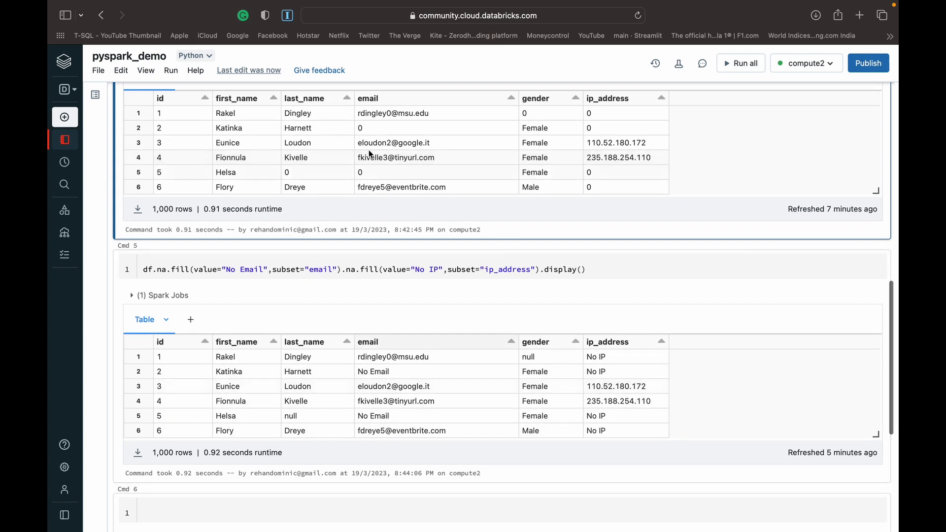
{"action": "scroll", "scroll_direction": "down", "scroll_amount": 3}
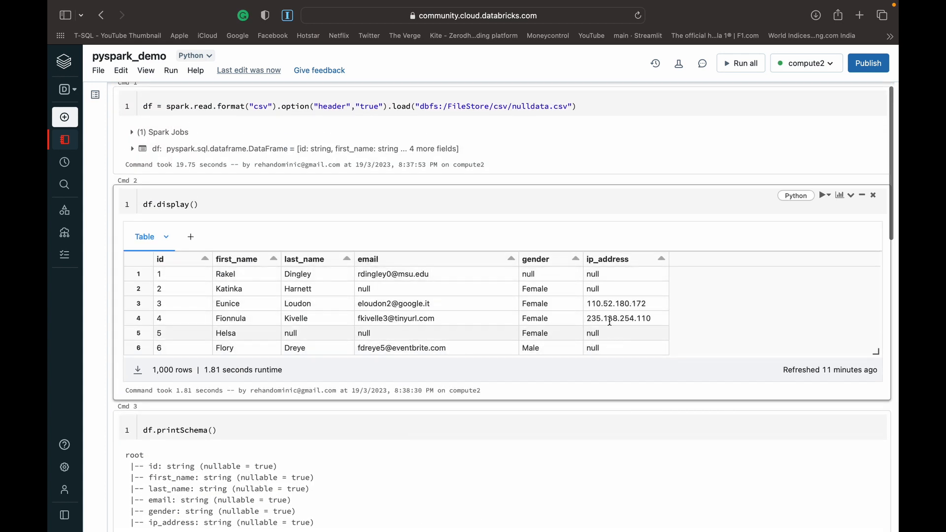
{"action": "scroll", "scroll_direction": "down", "scroll_amount": 3}
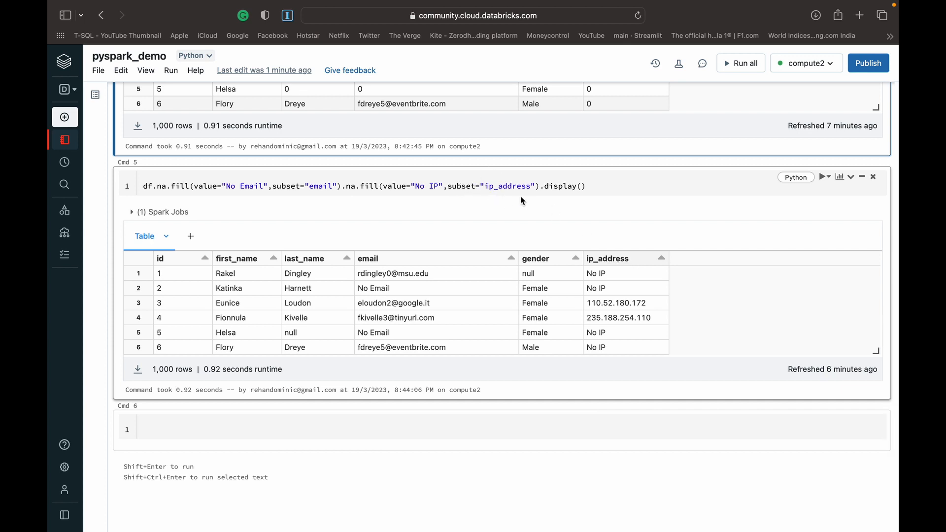
{"action": "mouse_move", "coordinate": [532, 208]}
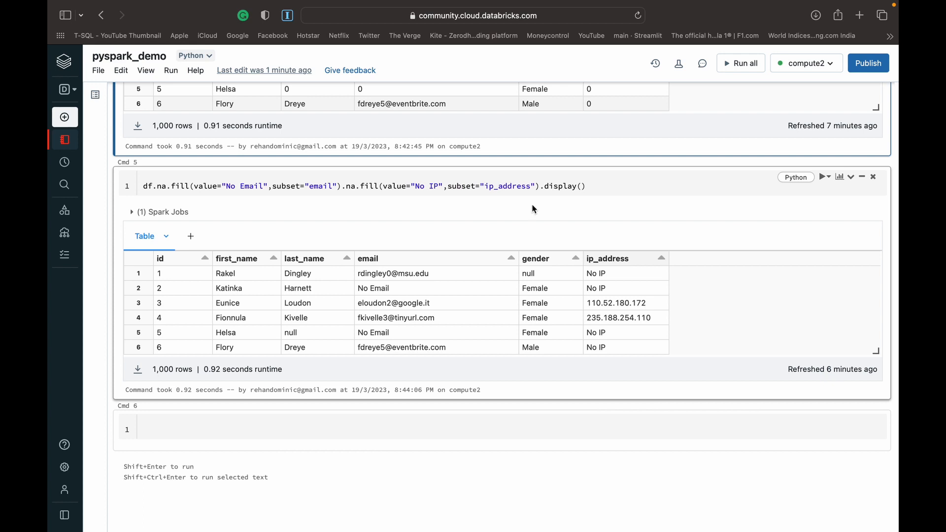